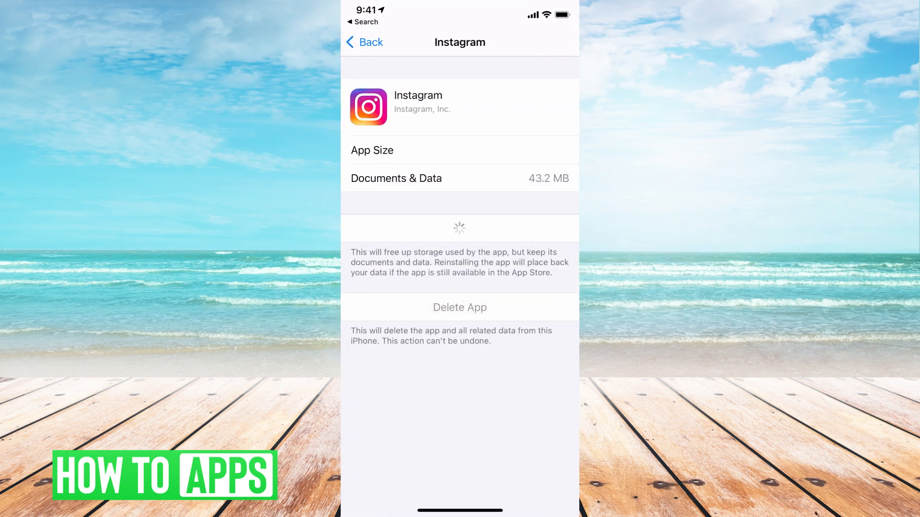
- Return to the main Settings screen once Instagram's offload finishes
left_click(365, 42)
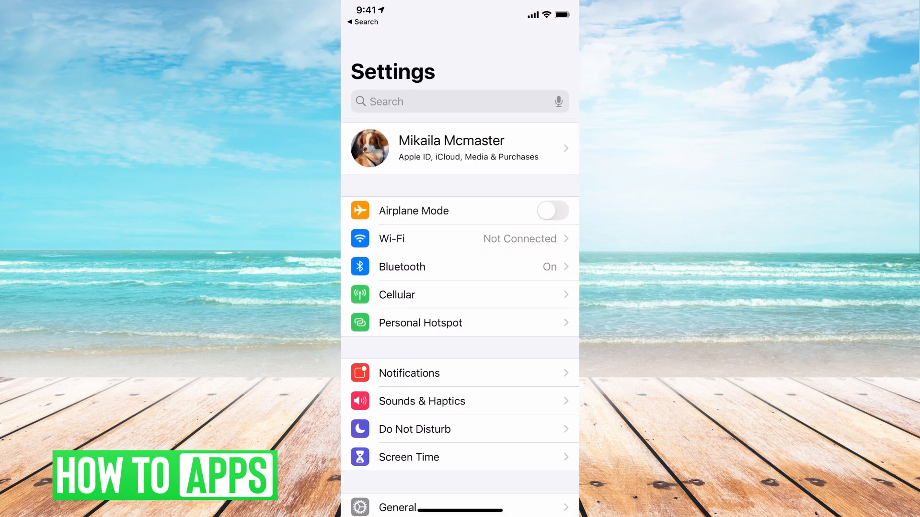
- Reach the iPhone Storage list under General and scroll through apps by size
left_click(396, 508)
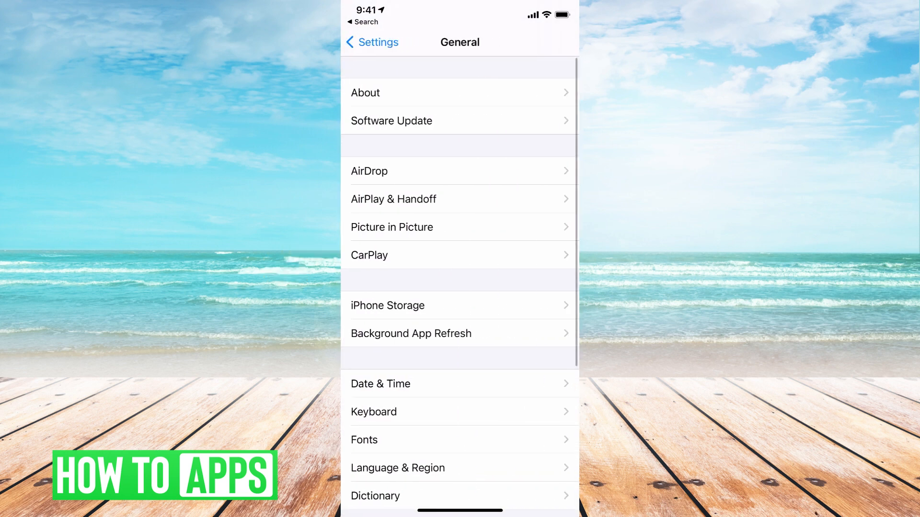
left_click(388, 304)
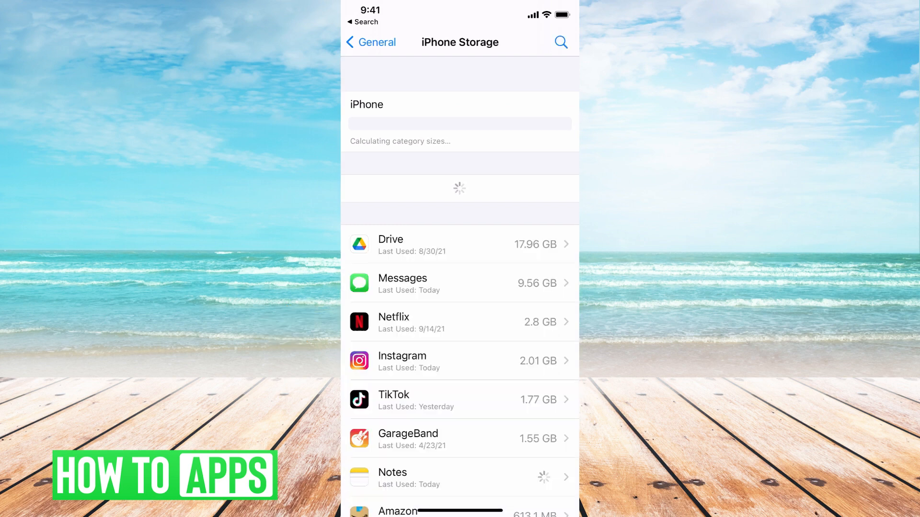
scroll("down", 3)
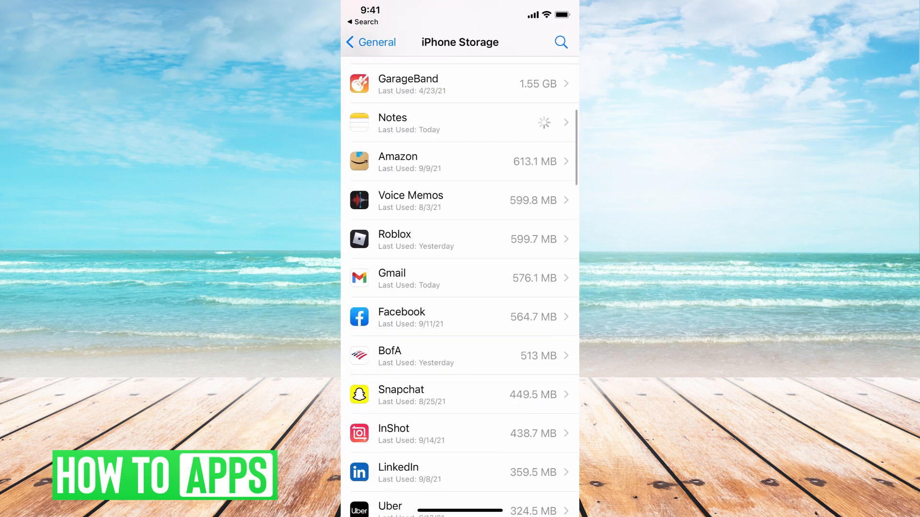